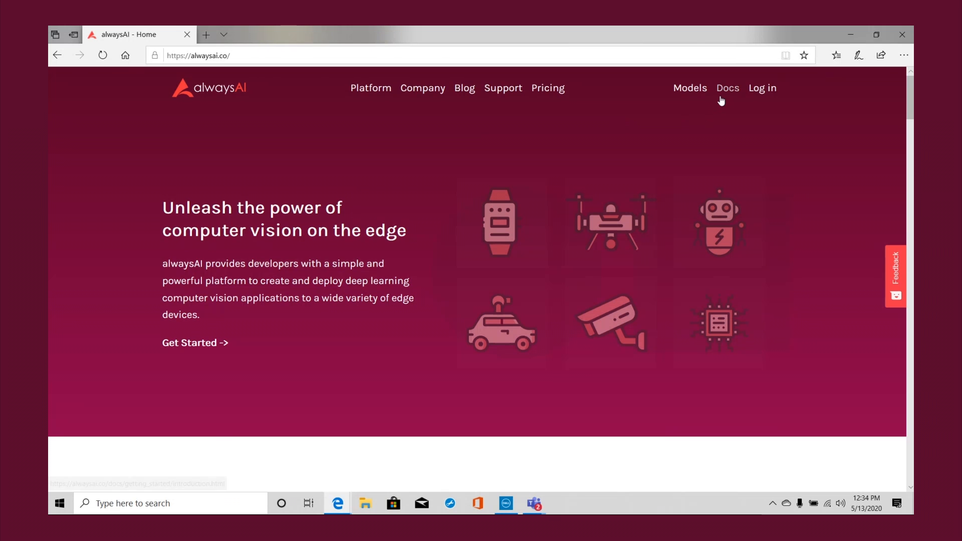
Navigate from Docs to the Development Computer Setup page in Getting Started.
left_click(727, 88)
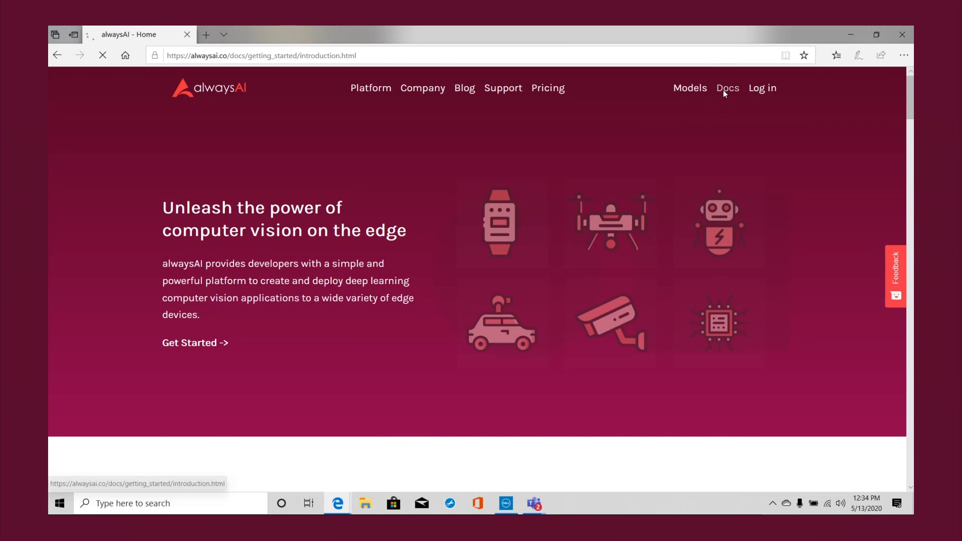
left_click(727, 88)
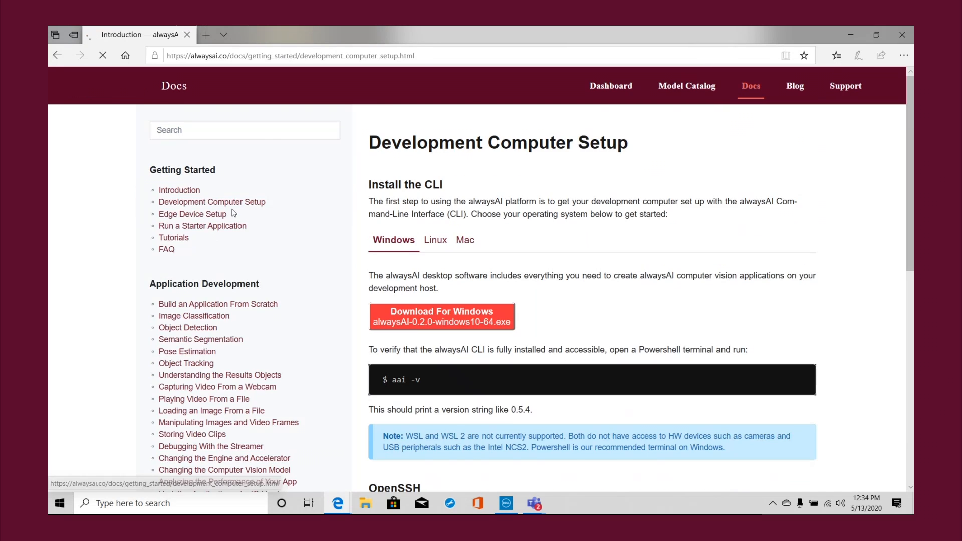
Download alwaysAI-0.2.0-windows10-64.exe via Download For Windows, save it and run it.
left_click(441, 316)
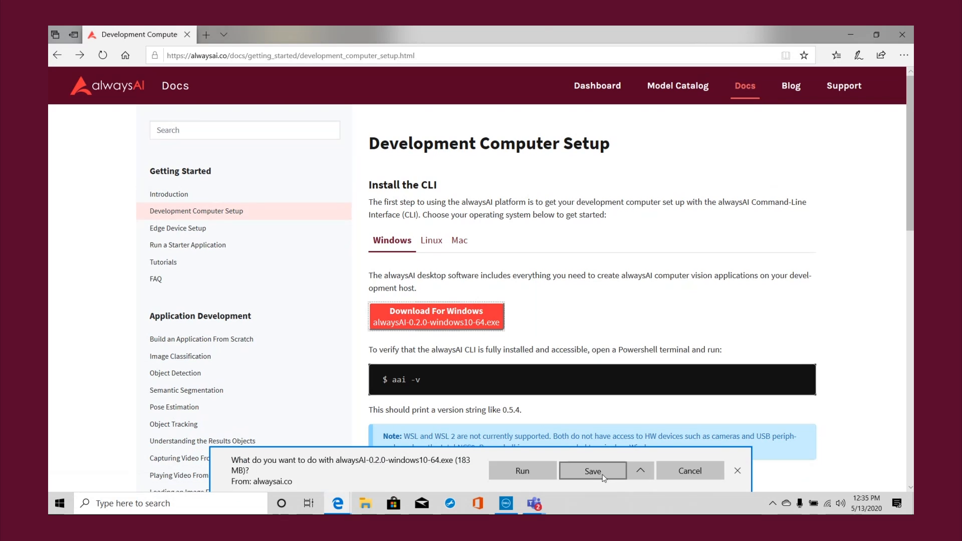
left_click(592, 471)
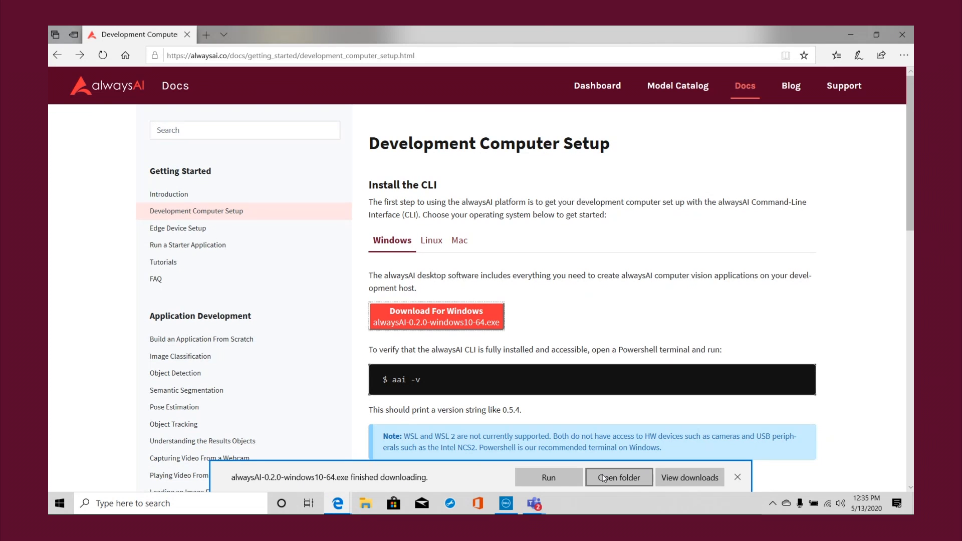
left_click(737, 477)
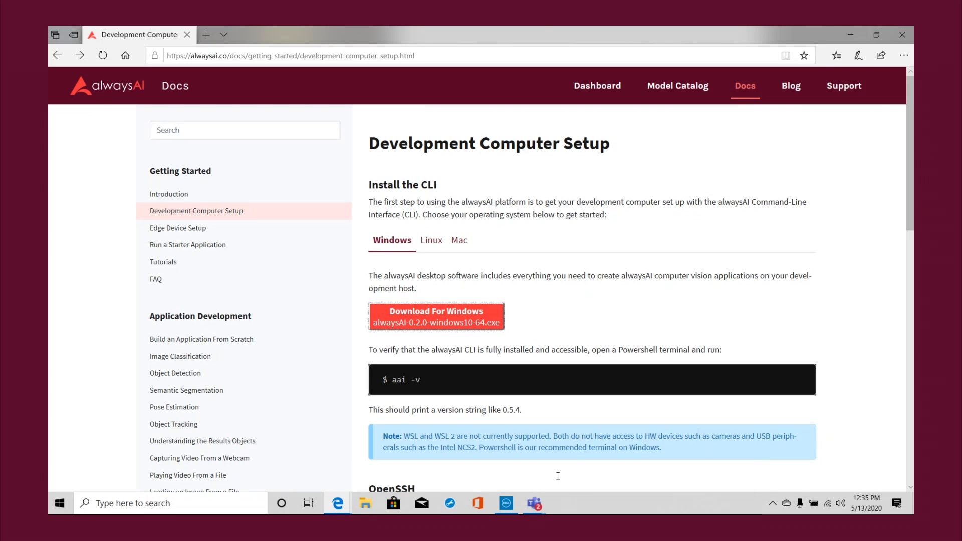
left_click(436, 315)
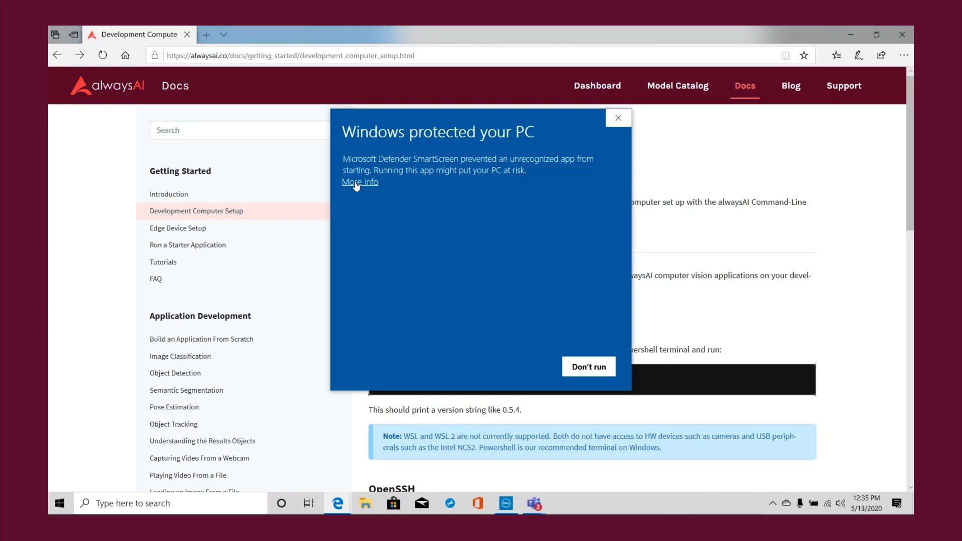
Bypass the SmartScreen warning with Run anyway, then launch Windows PowerShell from Start.
left_click(359, 182)
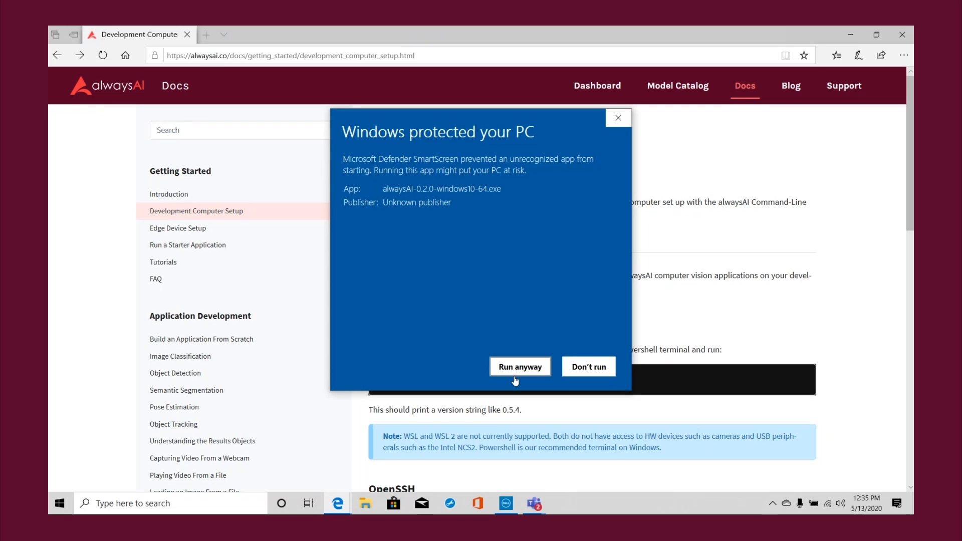
left_click(519, 366)
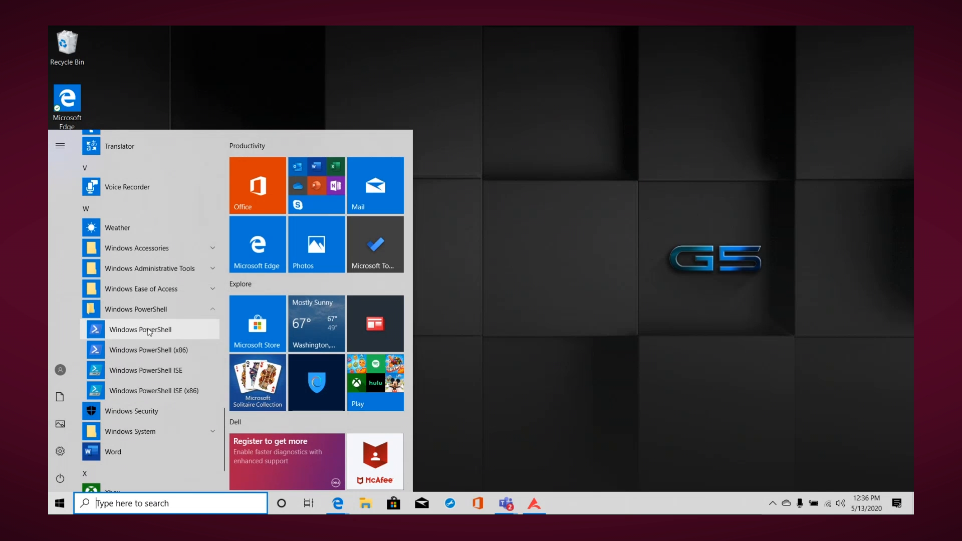
left_click(141, 330)
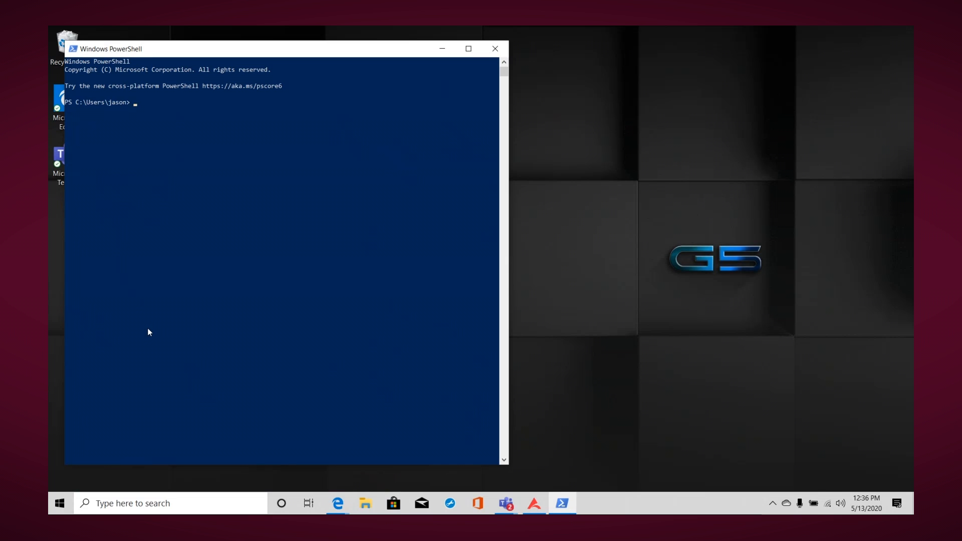
Run aai -v to confirm version 0.5.5, then enter aai -h for help.
type("aai -v")
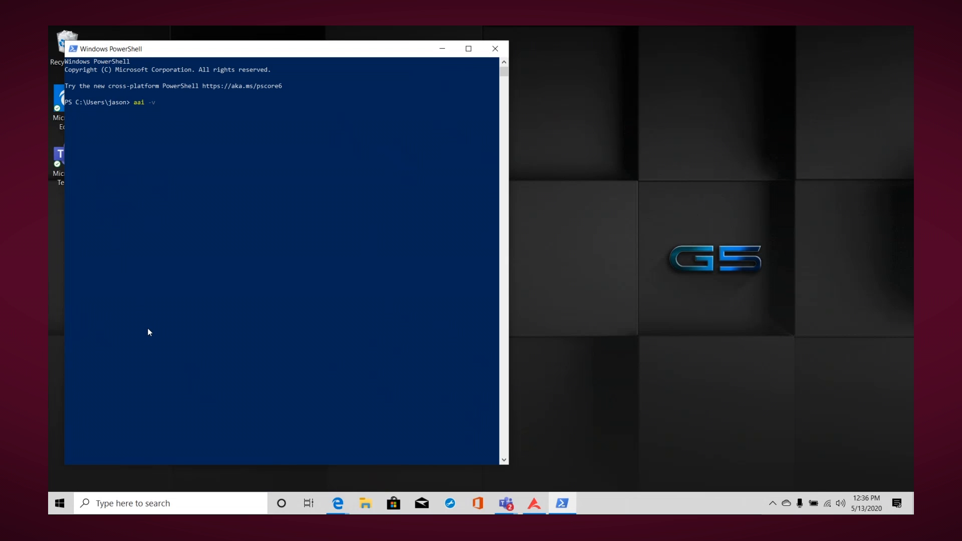
type("aai -h")
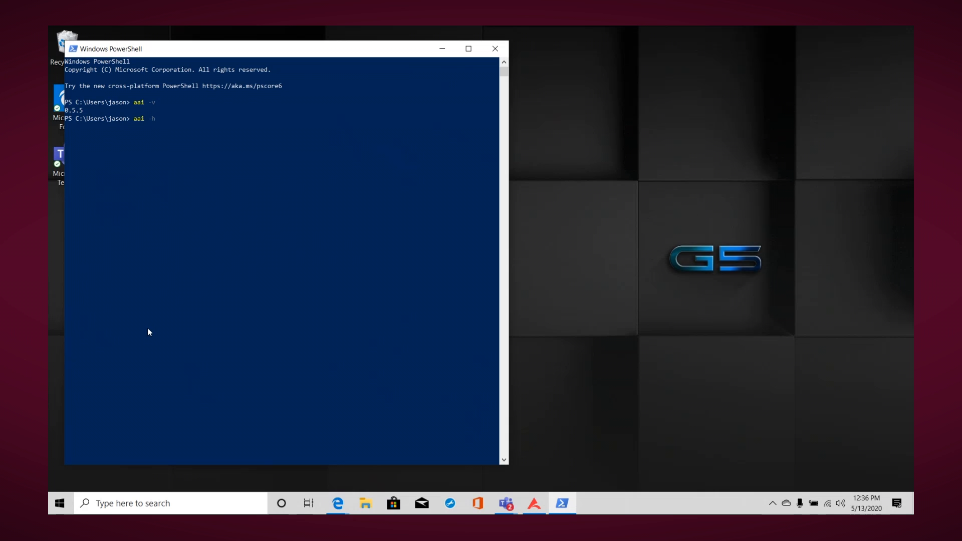